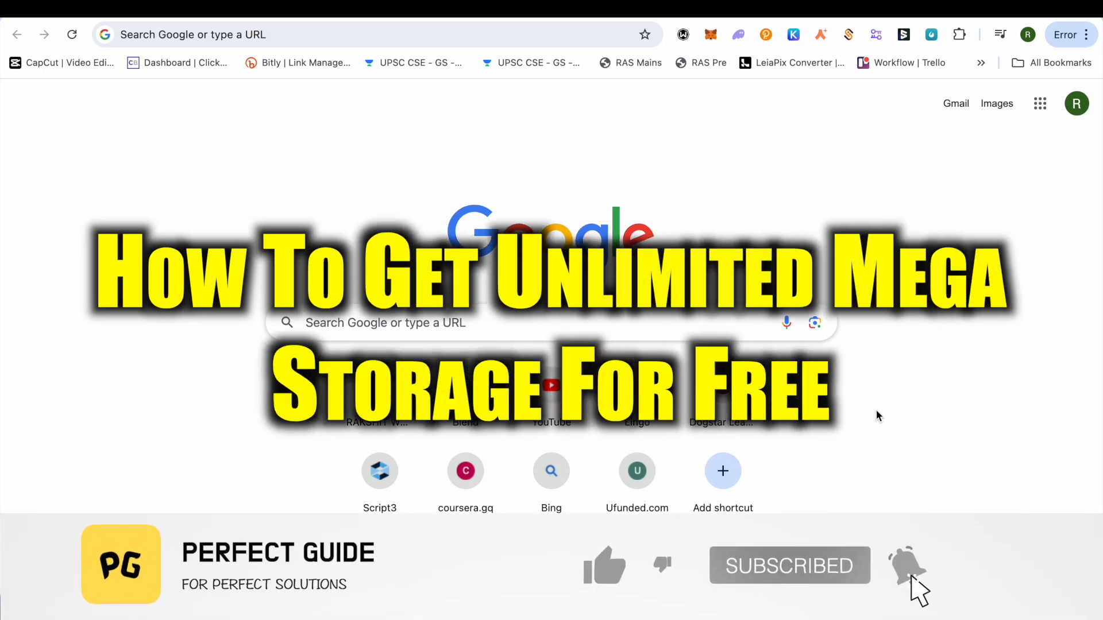
Search Google for mega.nz in a new incognito window.
click(604, 564)
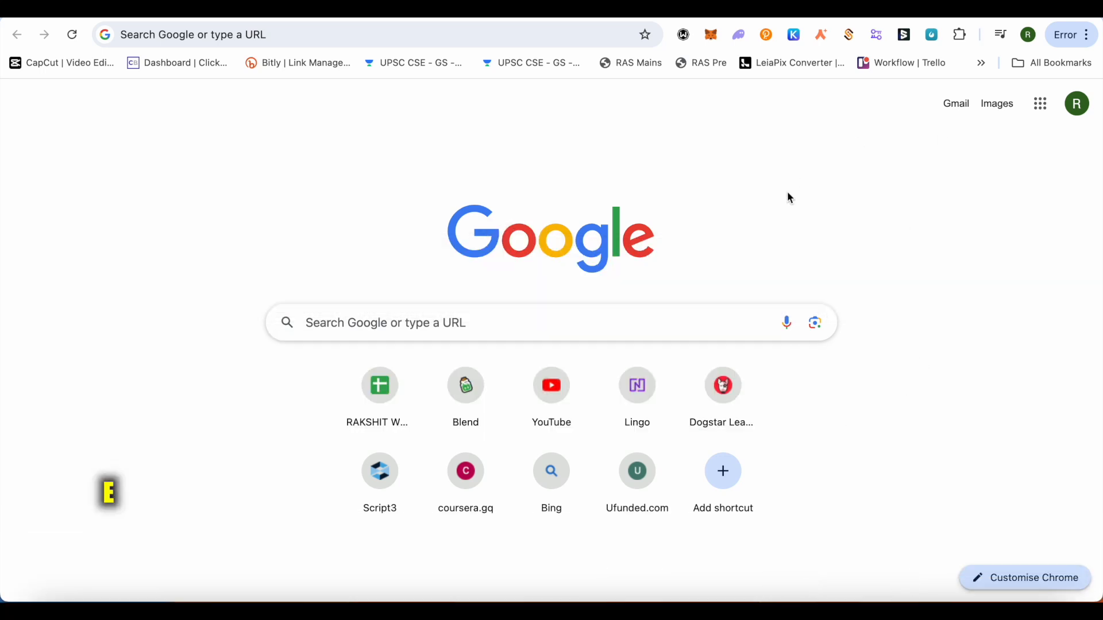
text(mega.nz)
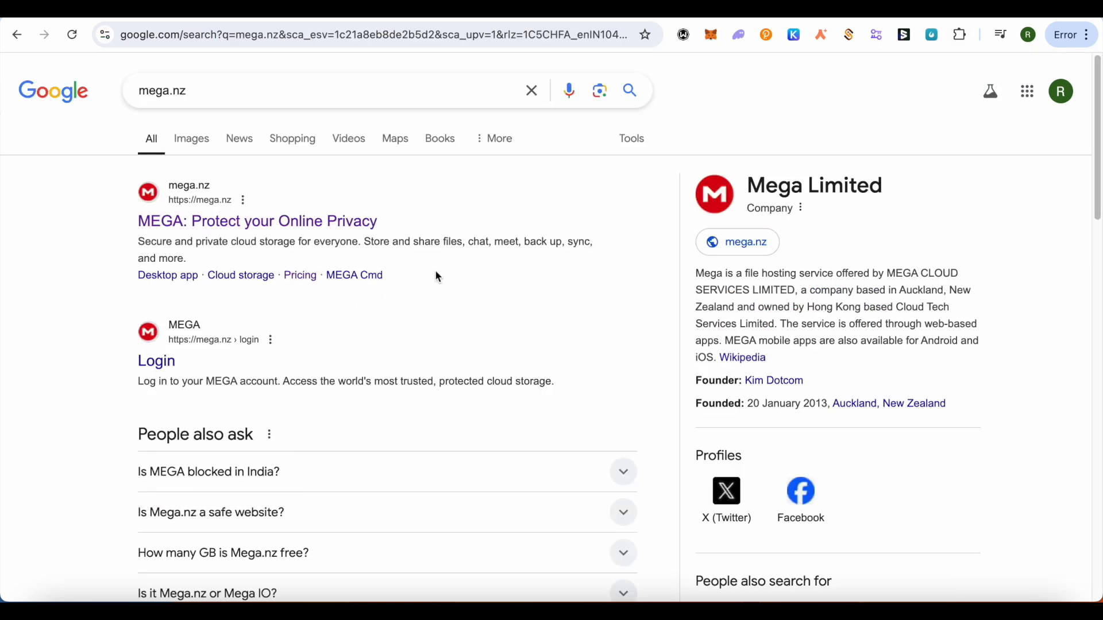
mouse_move(798, 137)
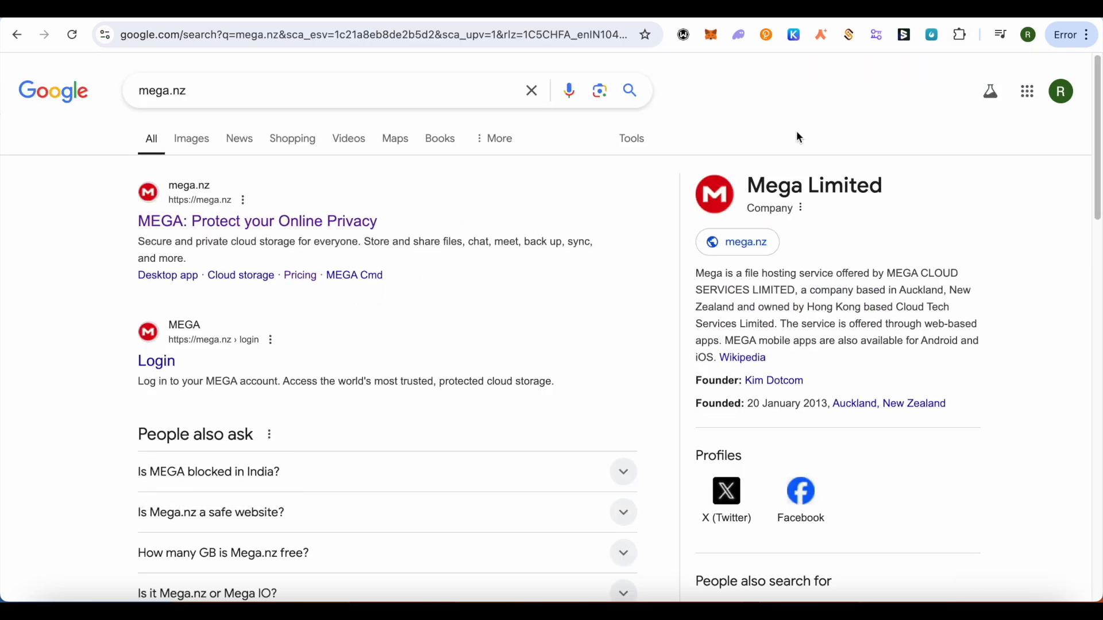
mouse_move(1055, 129)
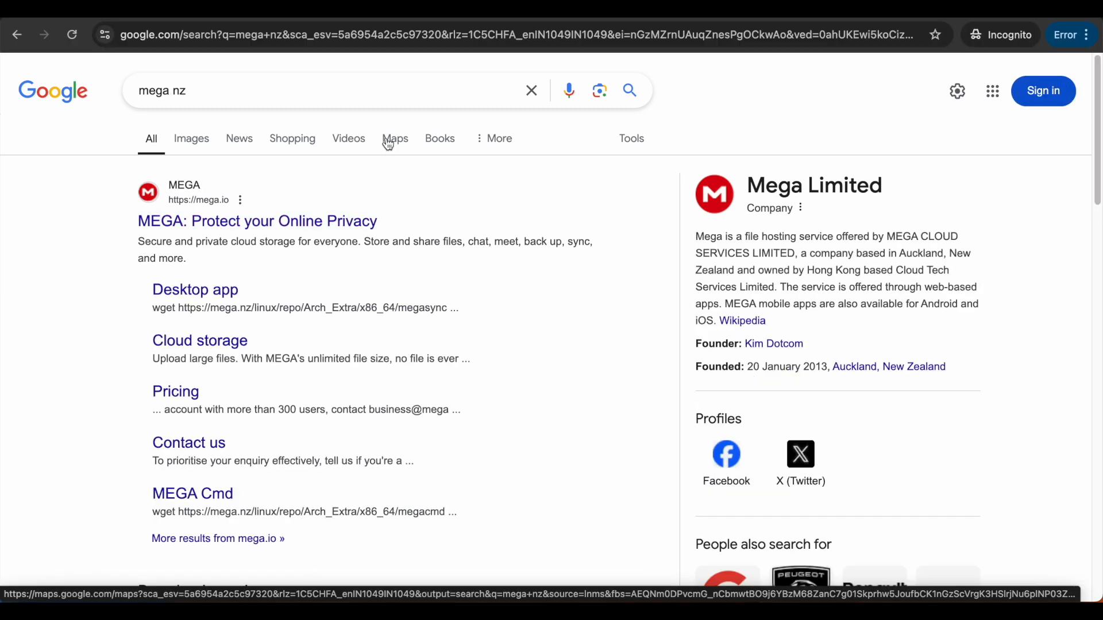
mouse_move(415, 162)
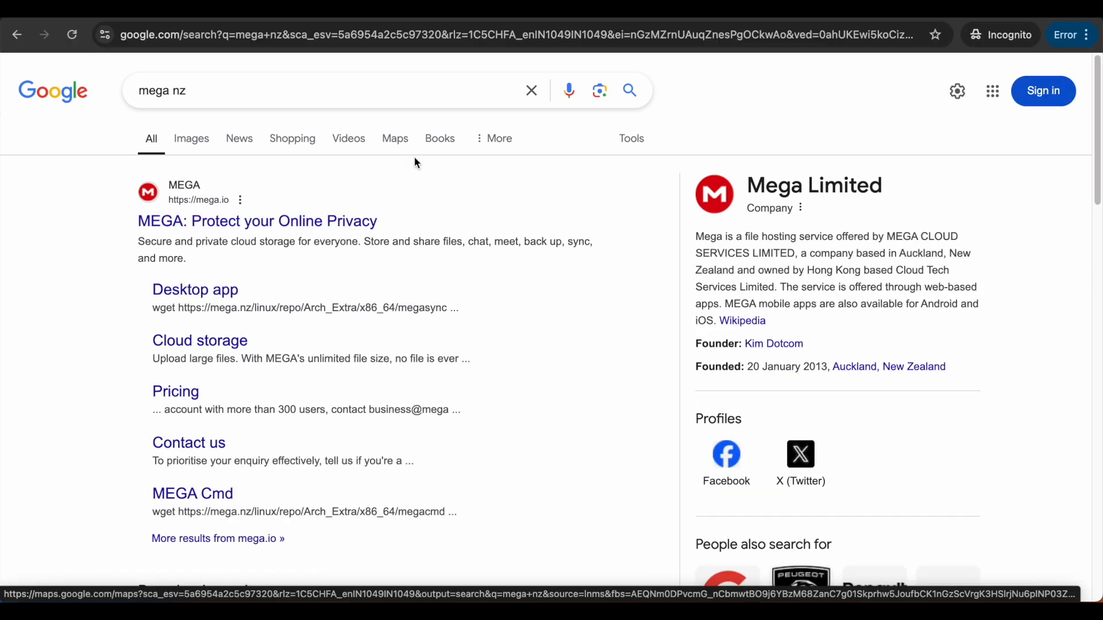
right_click(247, 221)
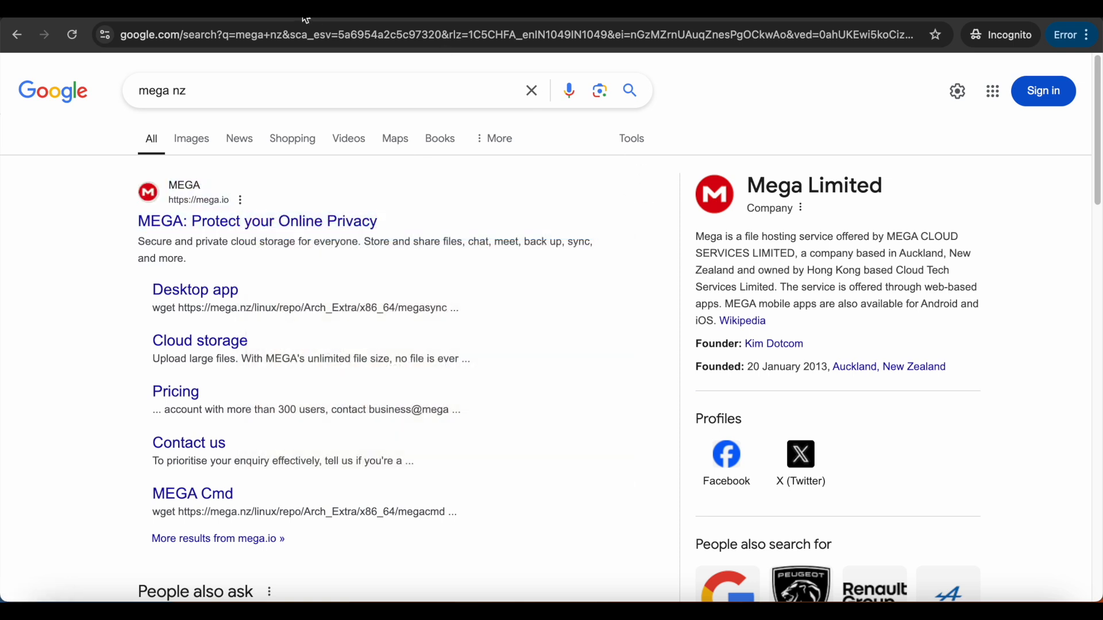
Open the MEGA site from the results and choose 'Try MEGA for free'.
click(257, 221)
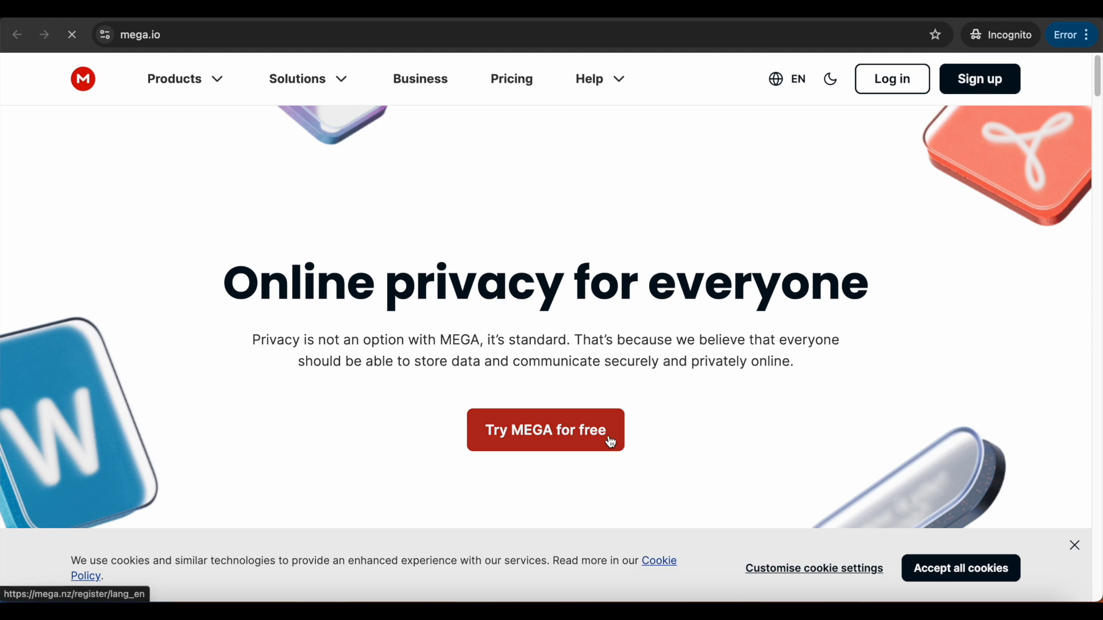
click(545, 430)
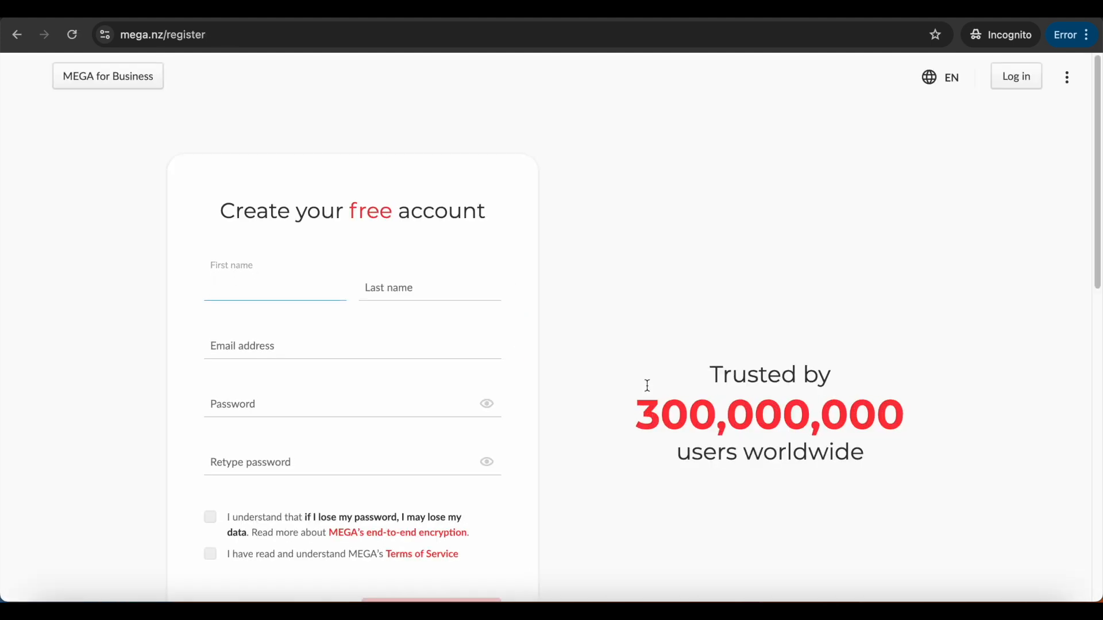
scroll(down, 3)
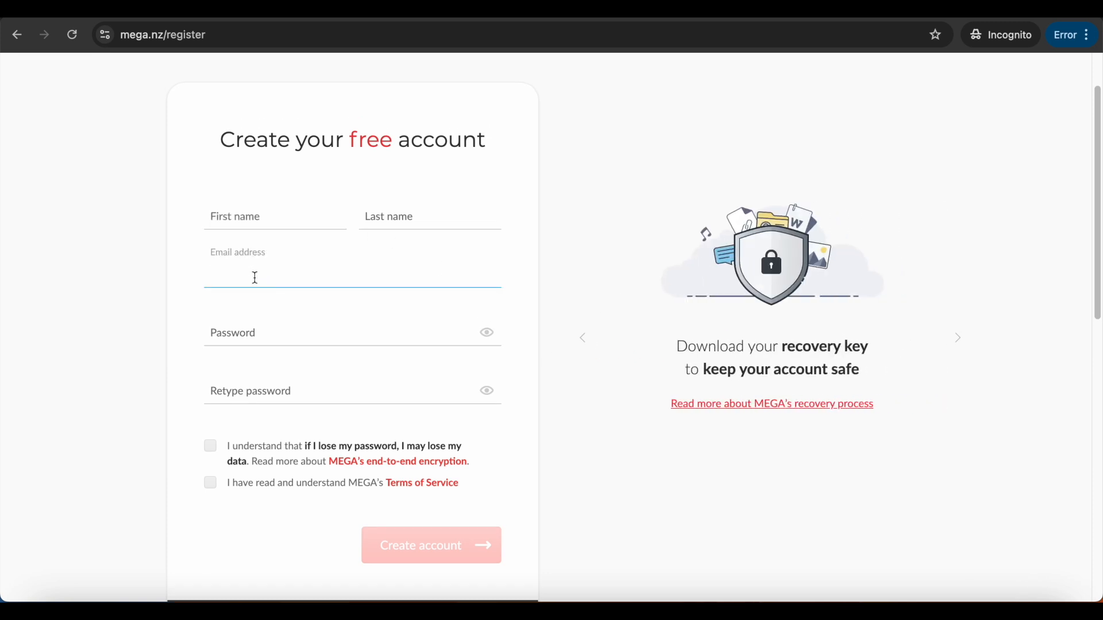
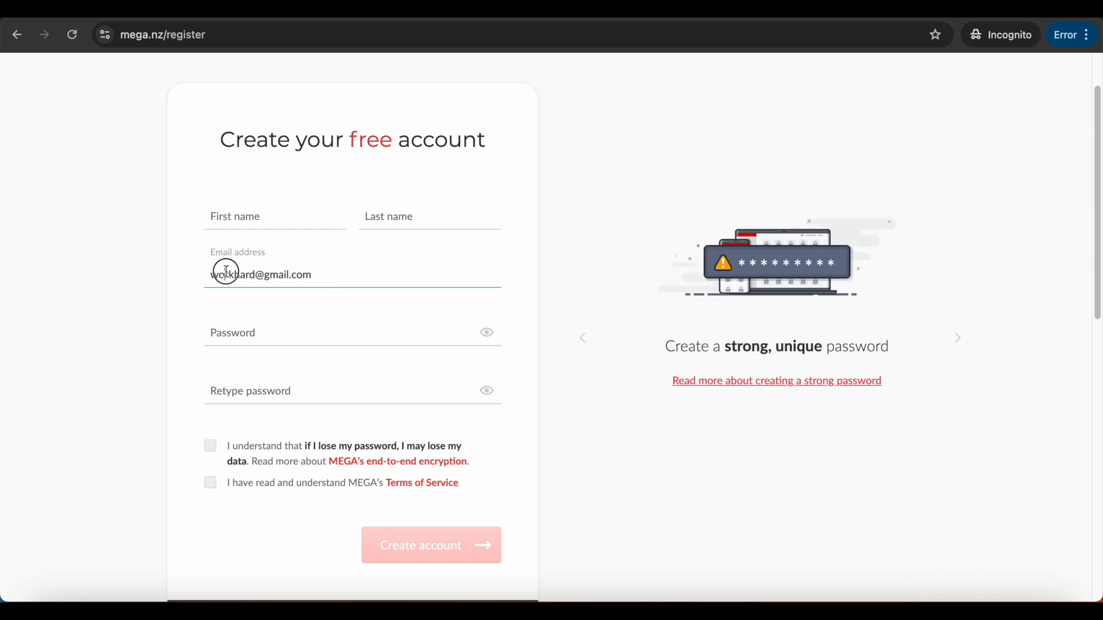
click(957, 338)
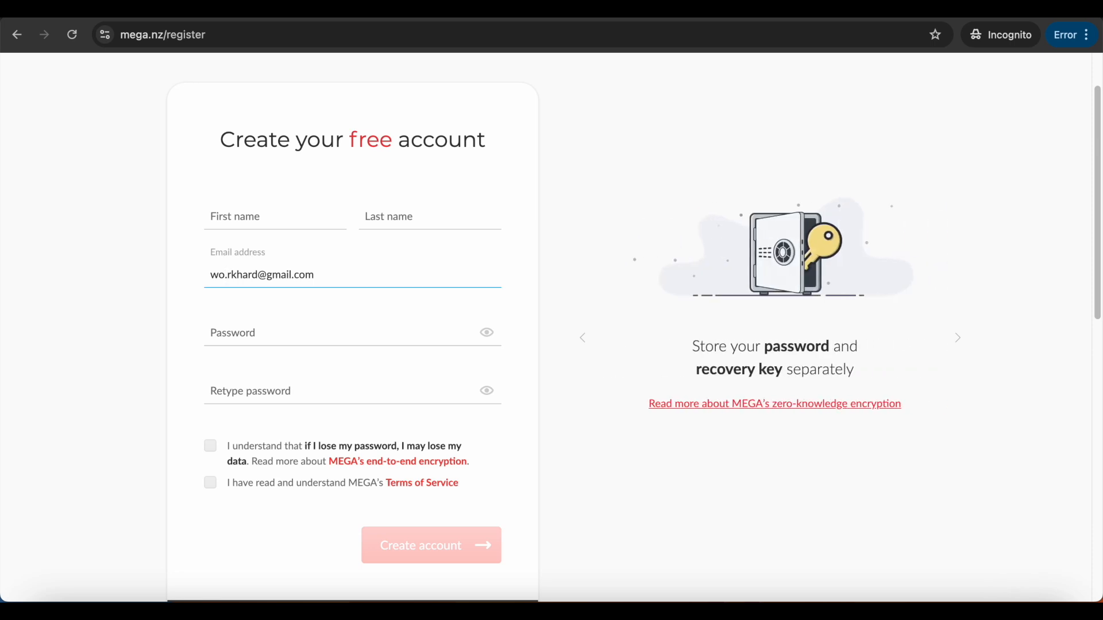
click(957, 338)
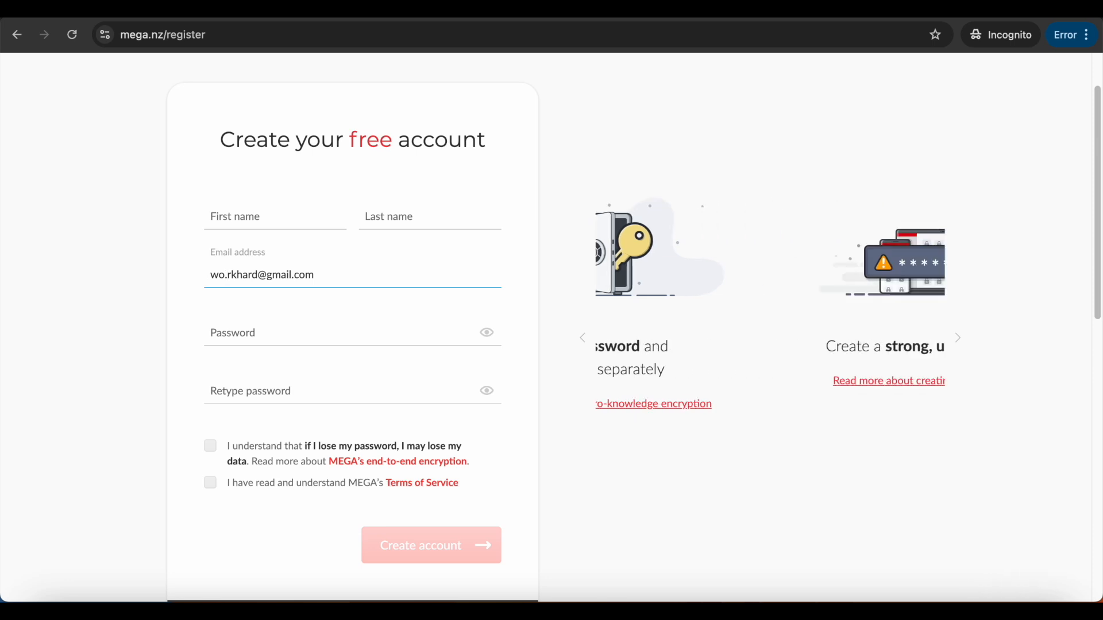
click(957, 338)
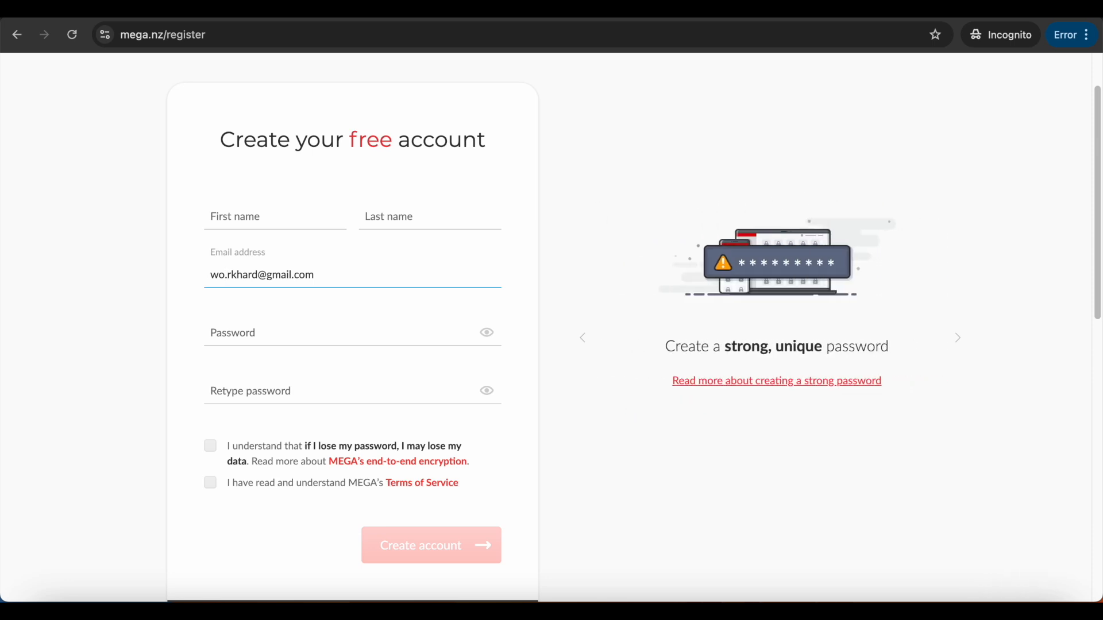